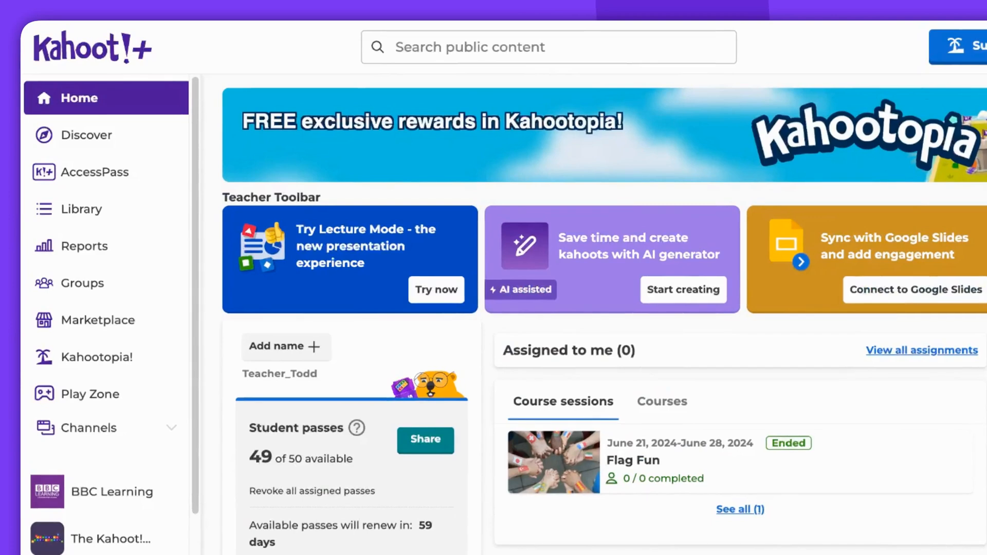
Step: Go to the library and bring up the options list for the 'More about Norway' kahoot
{"action": "left_click", "coordinate": [80, 209]}
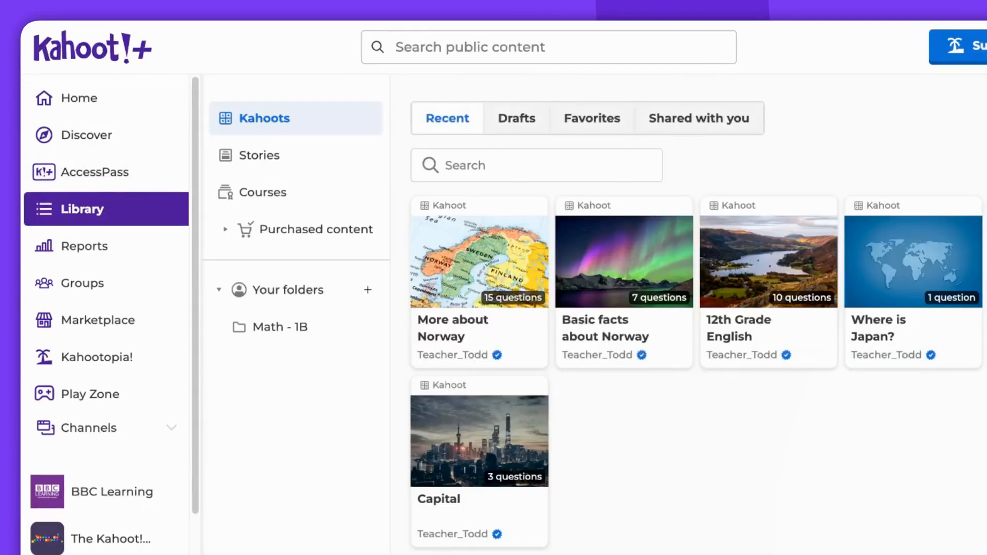
{"action": "left_click", "coordinate": [305, 211]}
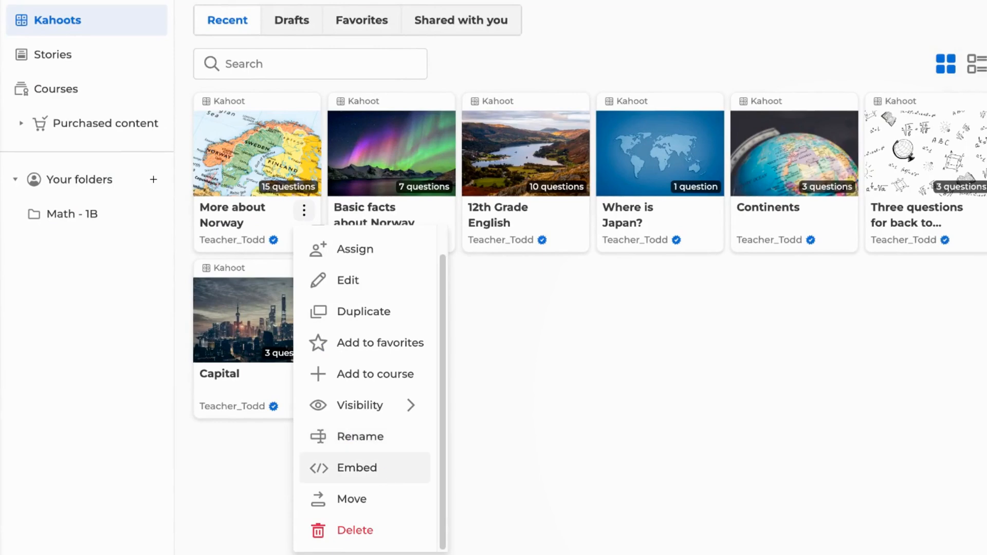
{"action": "left_click", "coordinate": [360, 406]}
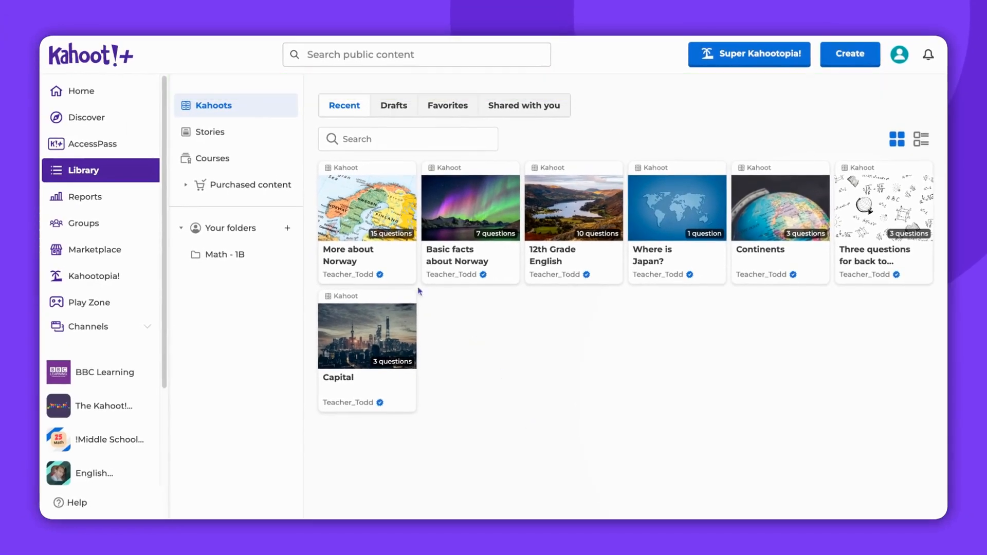
{"action": "left_click", "coordinate": [404, 251]}
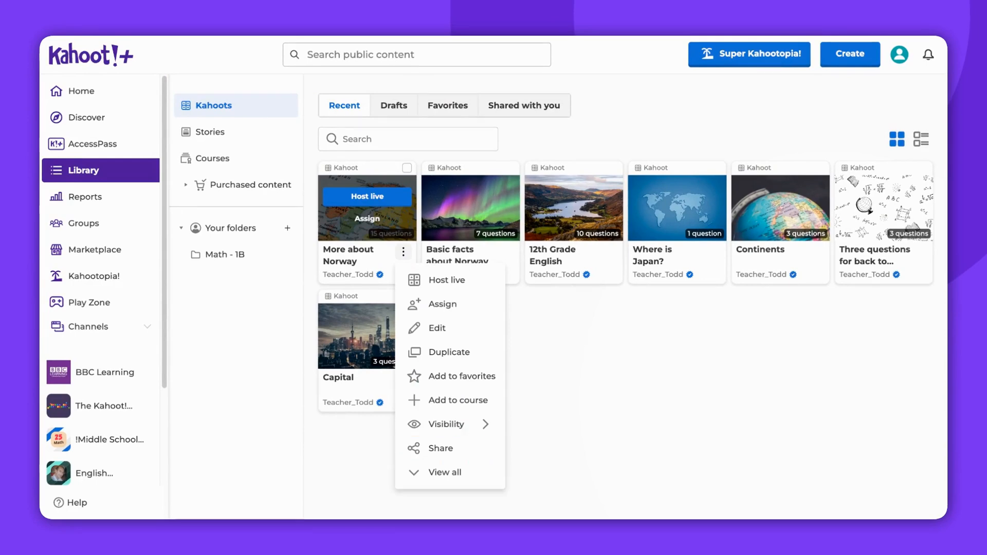
Step: Choose Share for the quiz and copy its share link
{"action": "left_click", "coordinate": [441, 448]}
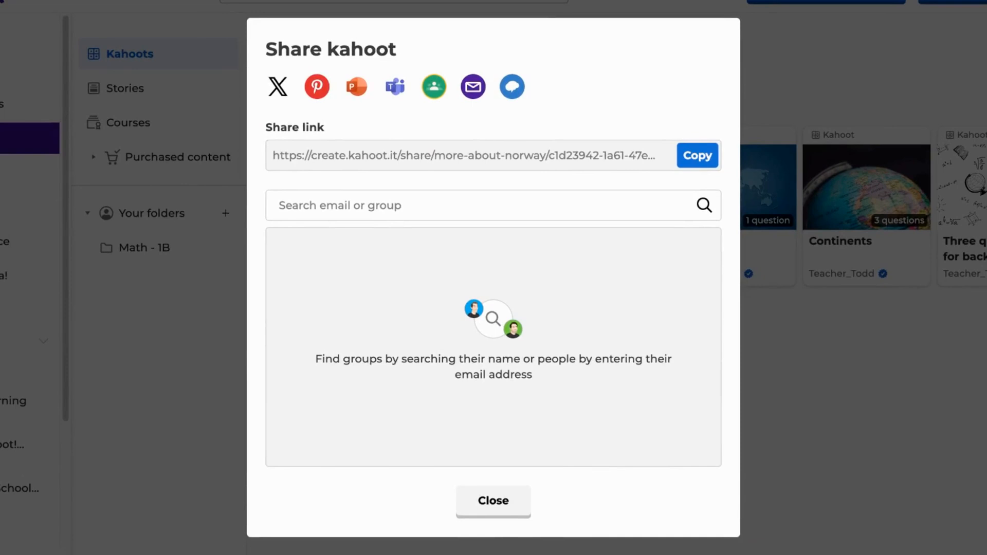
{"action": "left_click", "coordinate": [696, 155]}
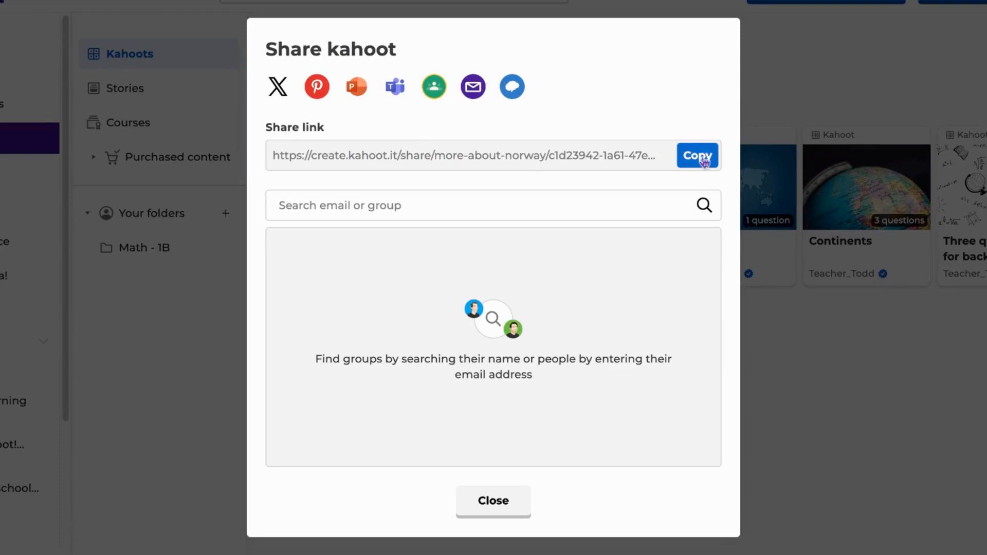
{"action": "left_click", "coordinate": [696, 156]}
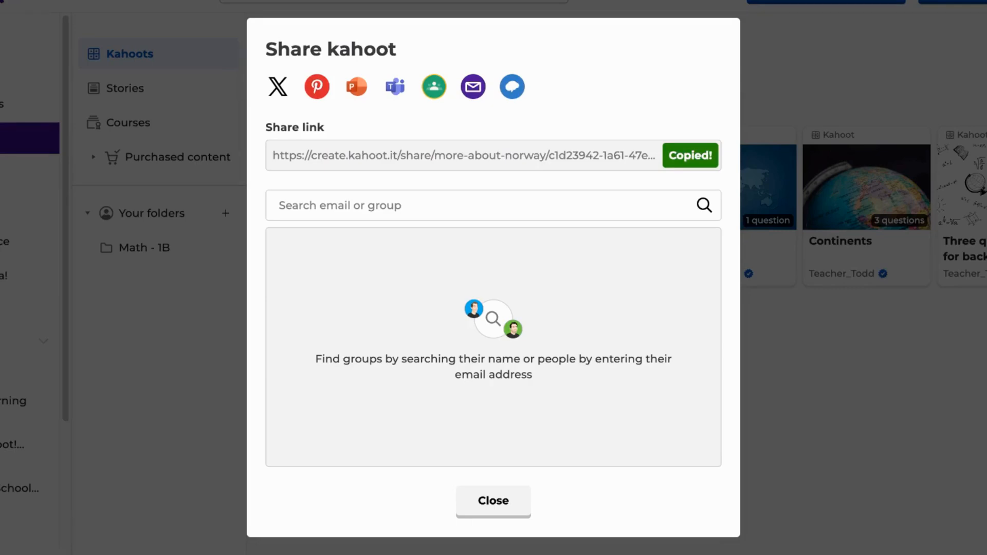
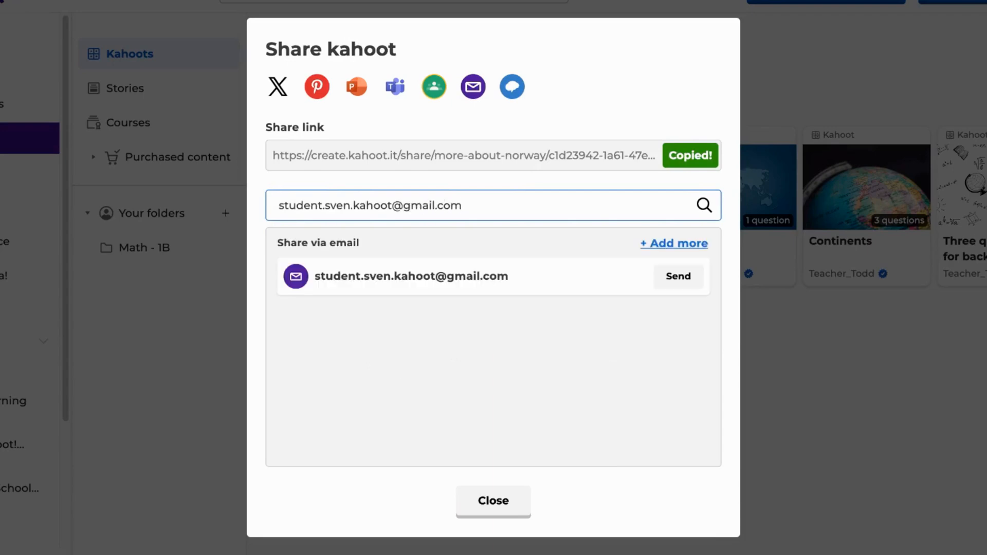
{"action": "left_click", "coordinate": [677, 276]}
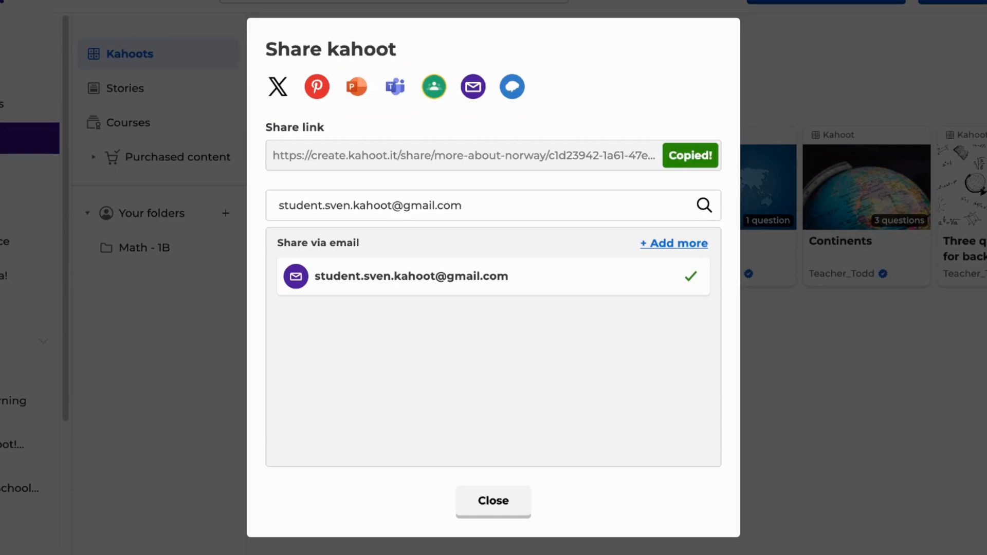
{"action": "left_click", "coordinate": [493, 501]}
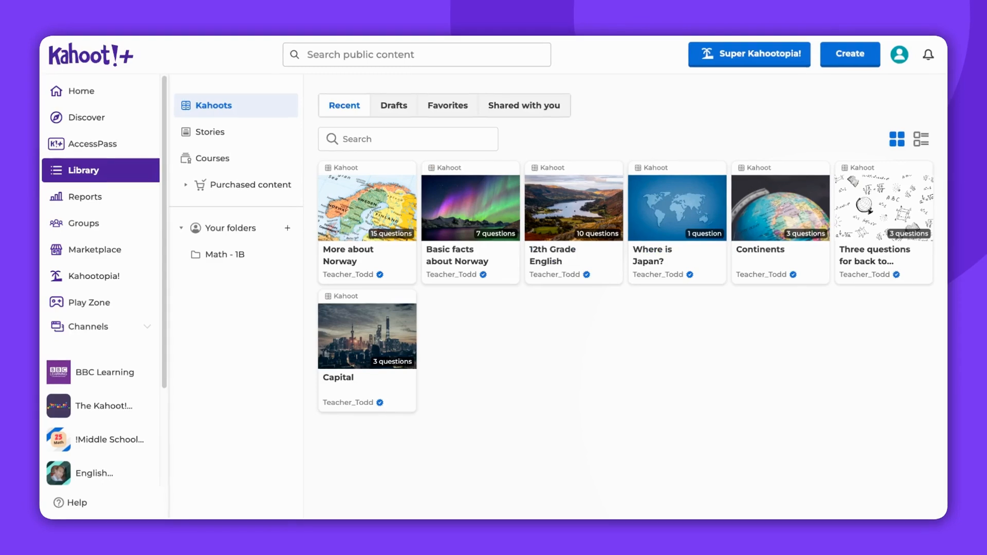